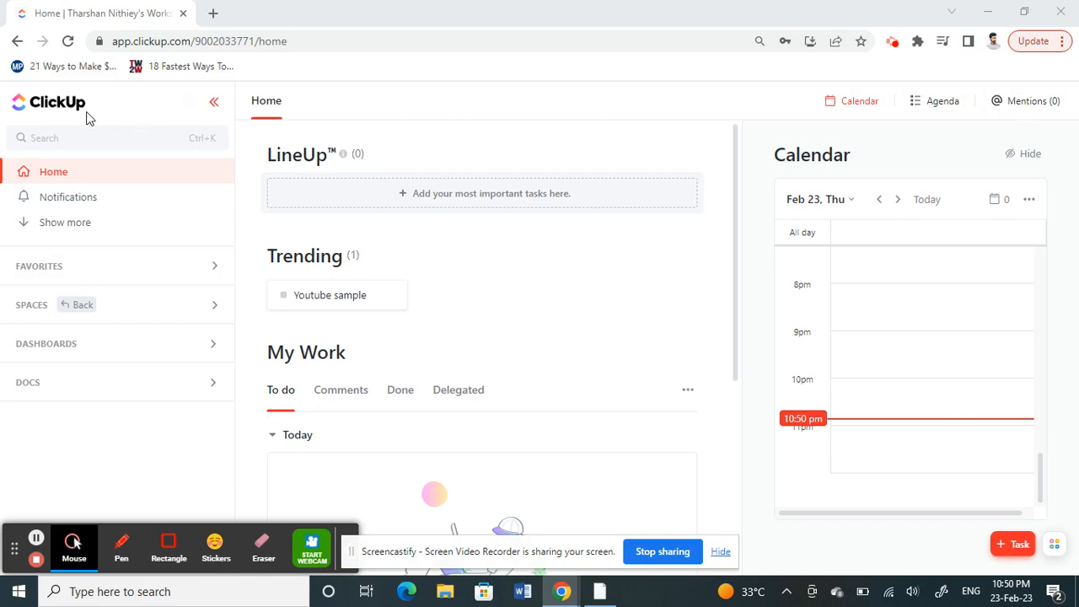
mouse_move(826, 465)
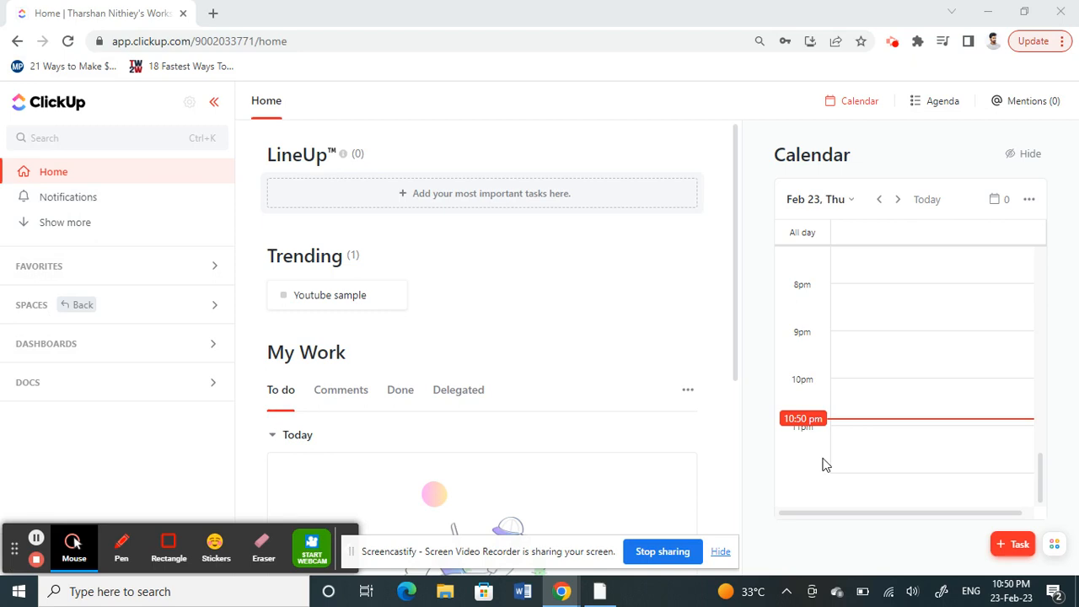
mouse_move(132, 459)
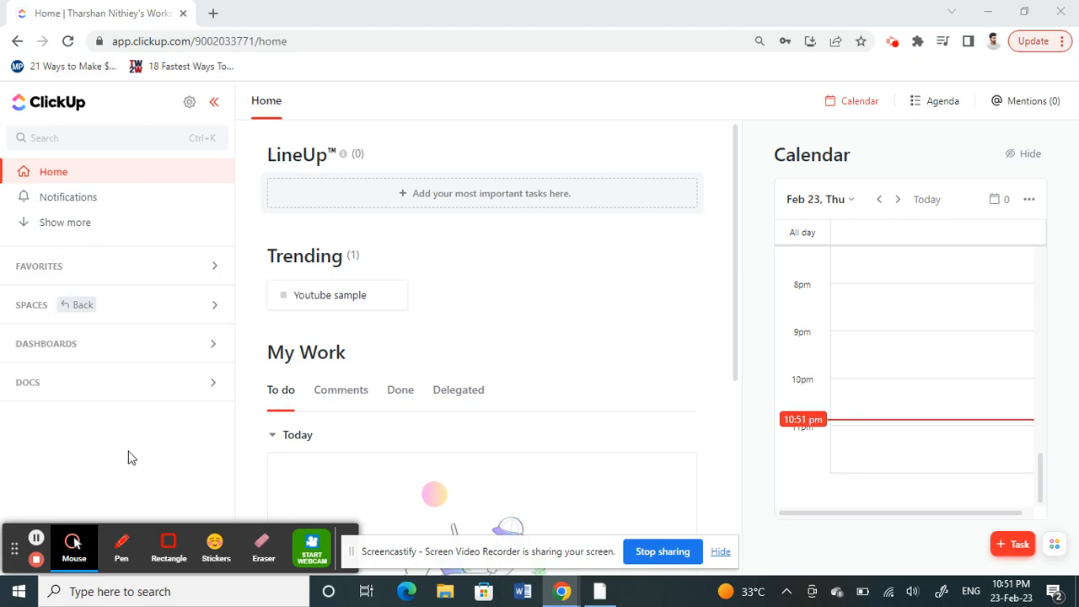
mouse_move(114, 135)
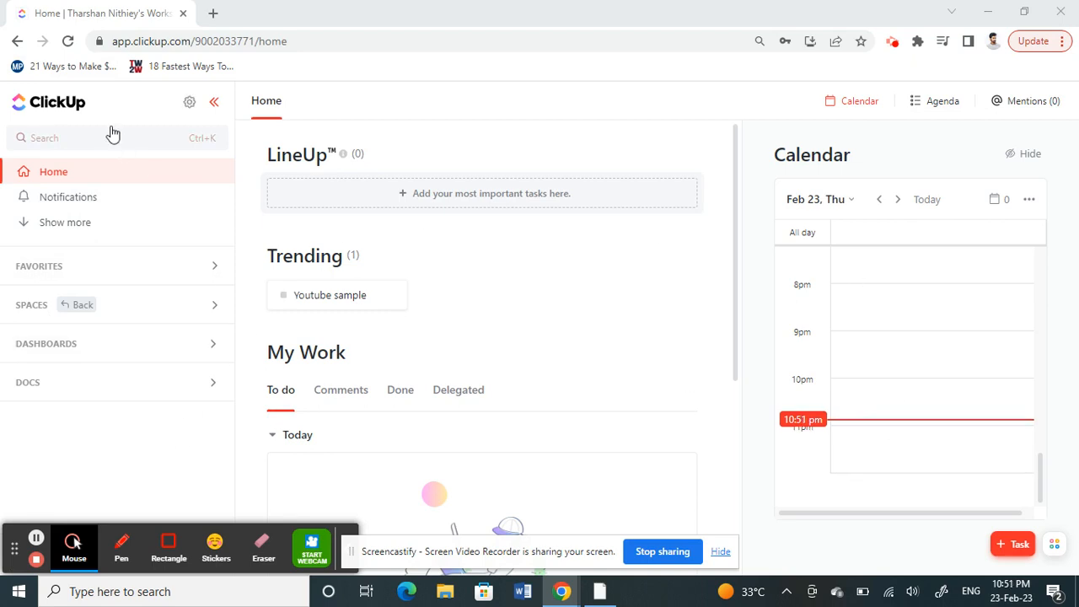
mouse_move(54, 344)
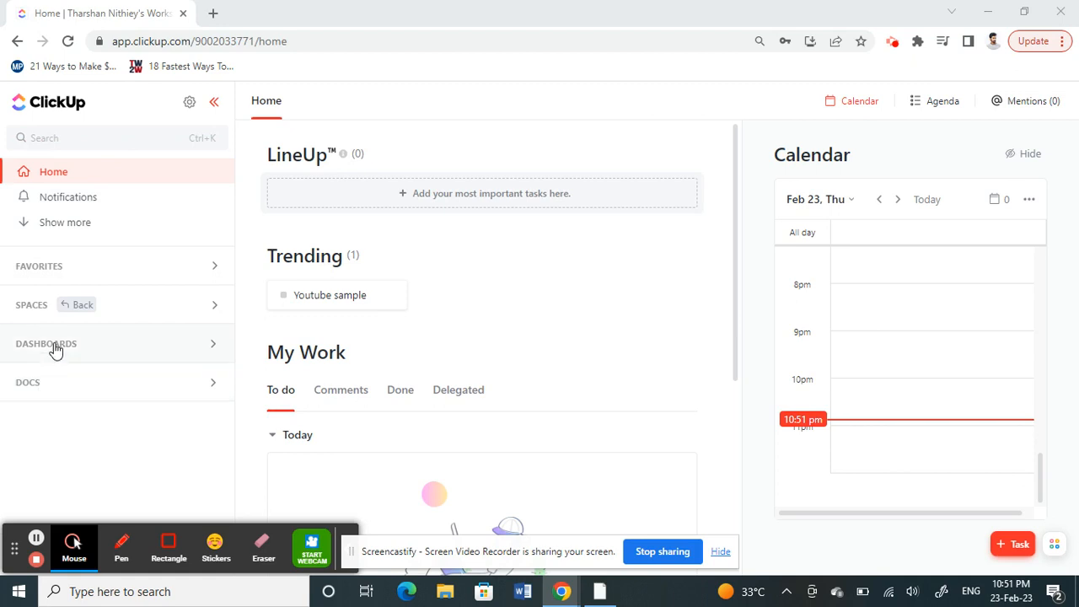
Expand the sidebar Dashboards section to reveal My Private Dashboards.
click(47, 344)
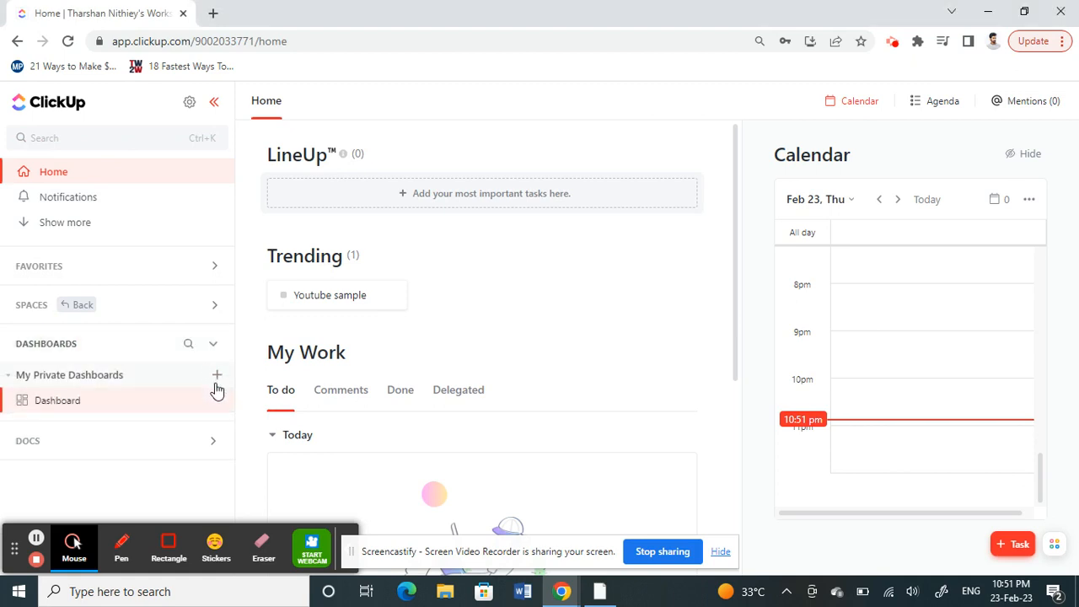
mouse_move(216, 377)
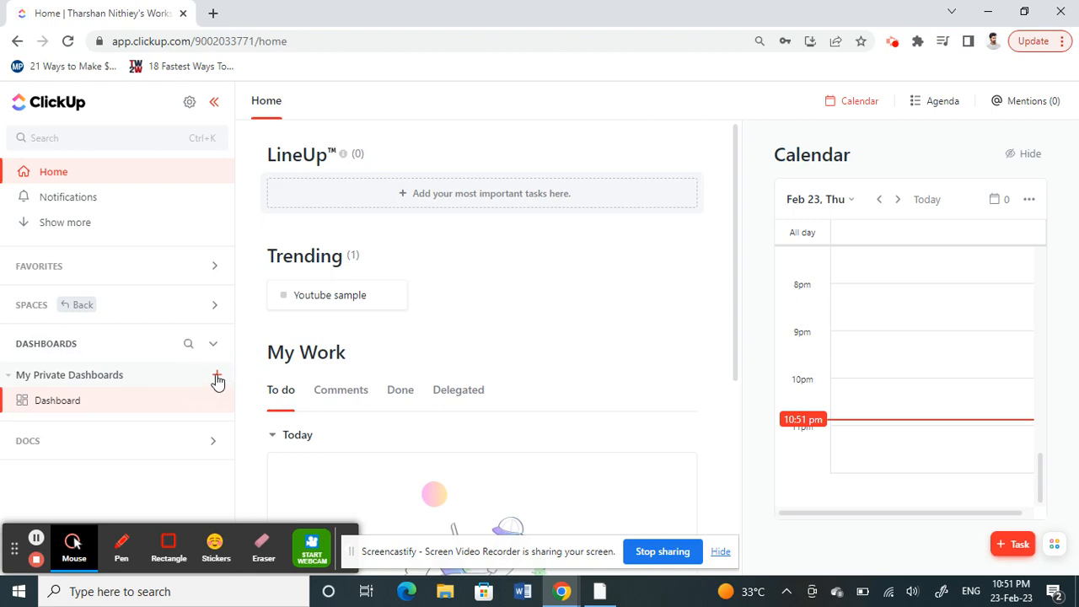
Create a new private dashboard, Dashboard1, landing on its template chooser.
click(216, 374)
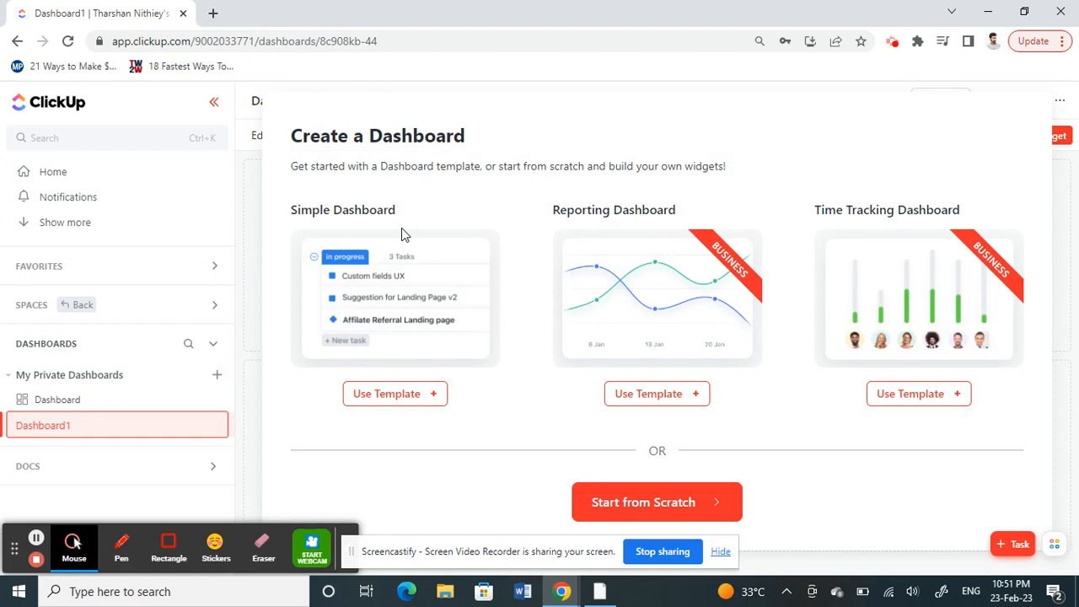
mouse_move(445, 235)
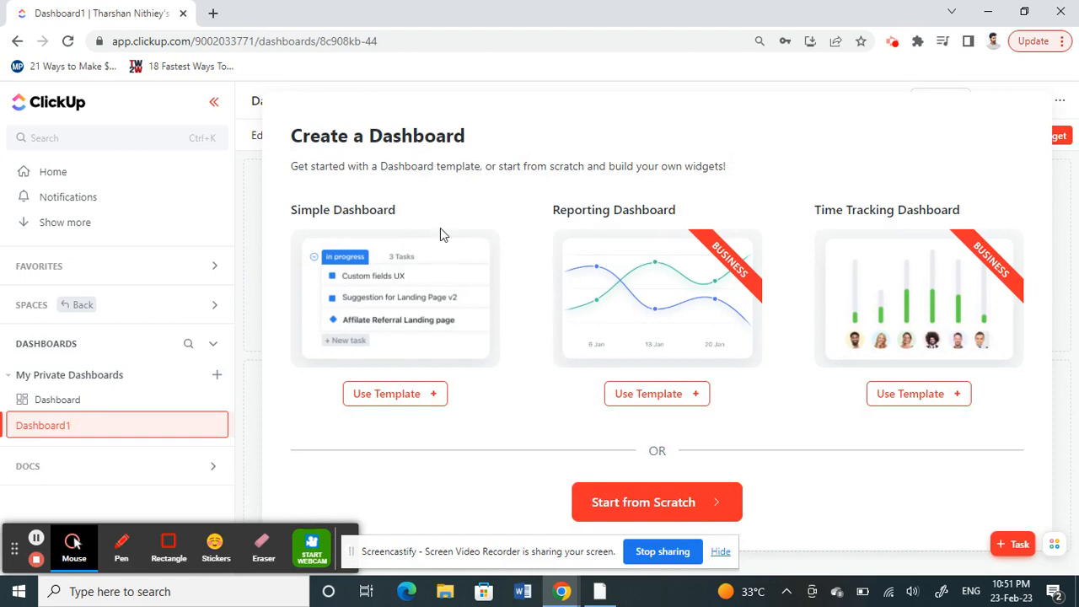
mouse_move(364, 412)
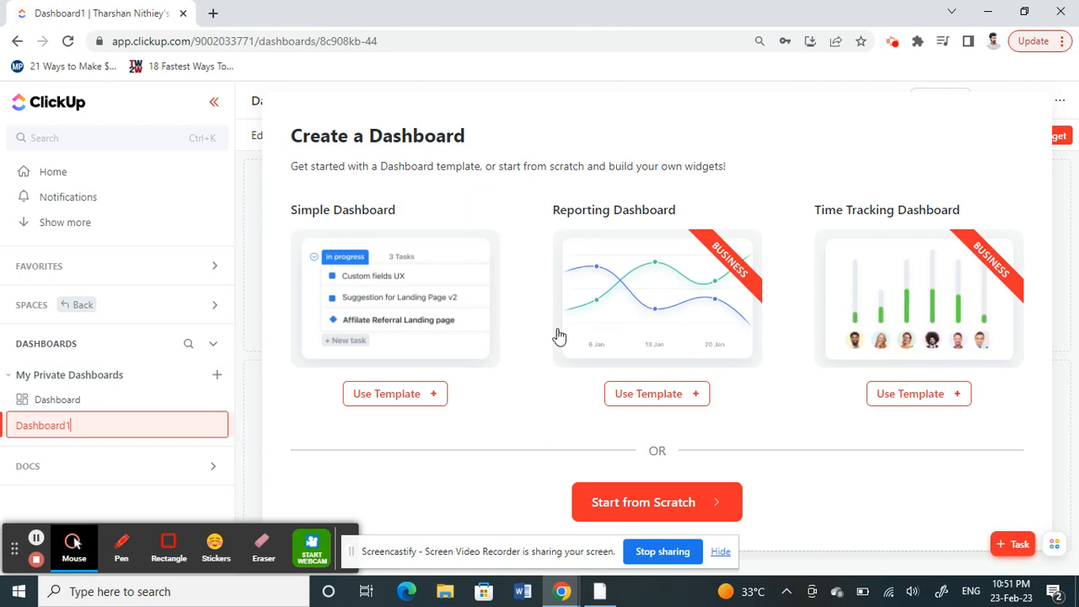
mouse_move(654, 277)
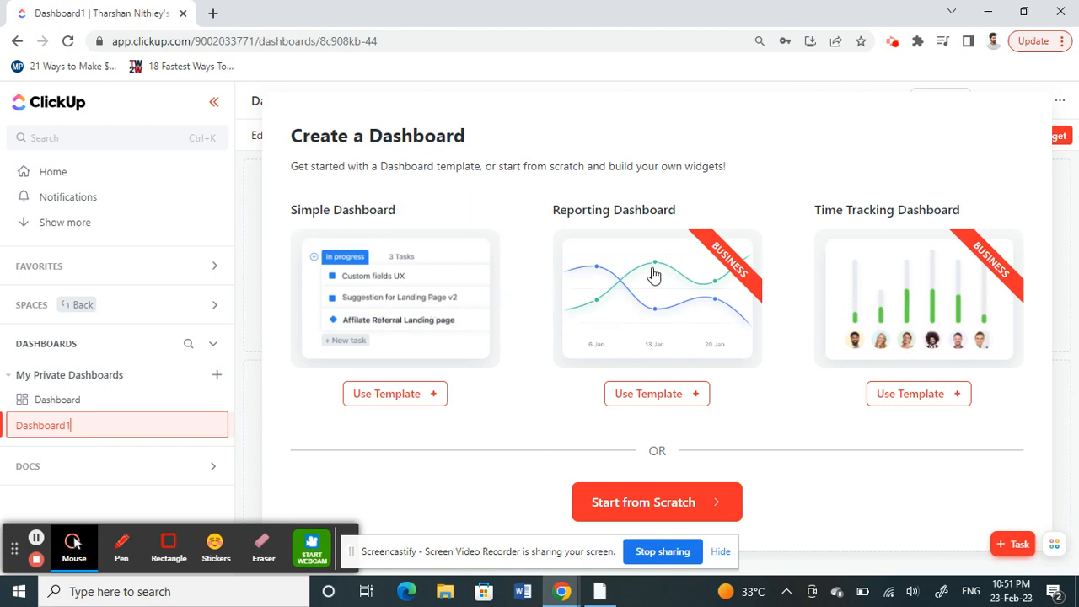
mouse_move(667, 286)
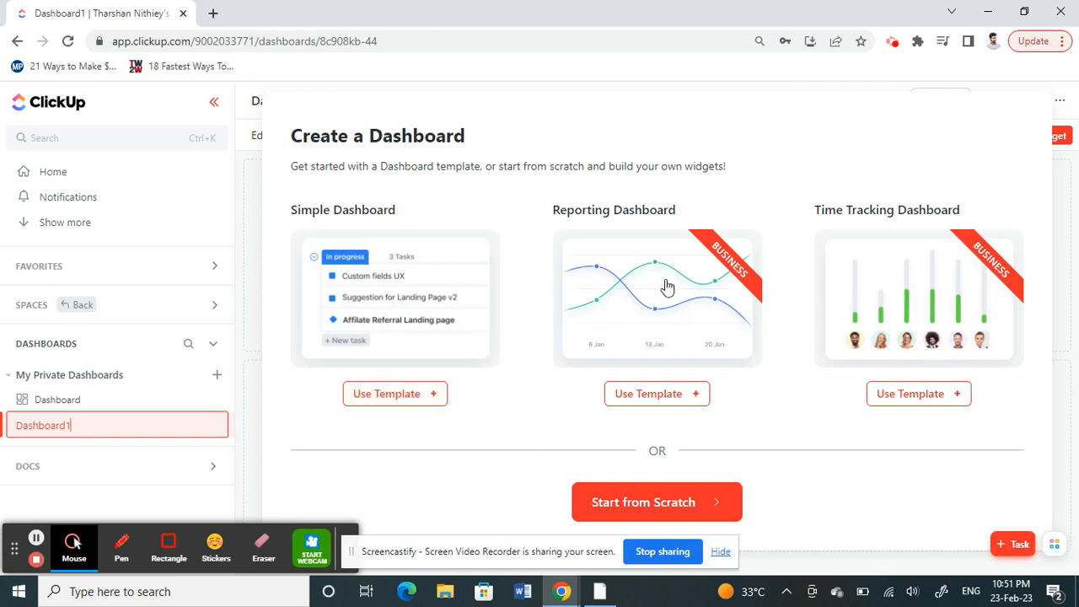
mouse_move(657, 492)
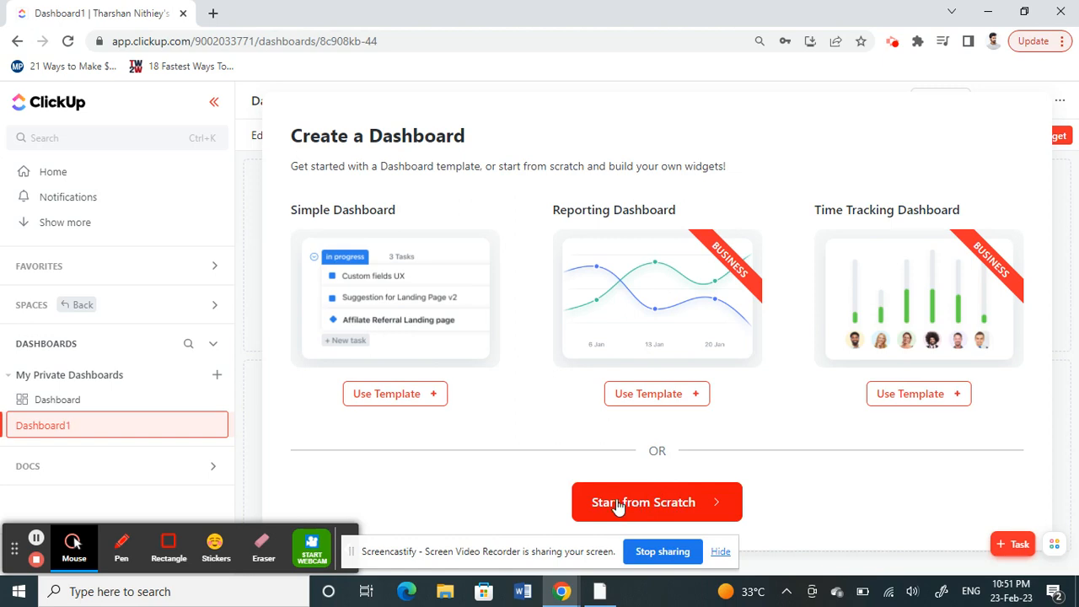
click(656, 502)
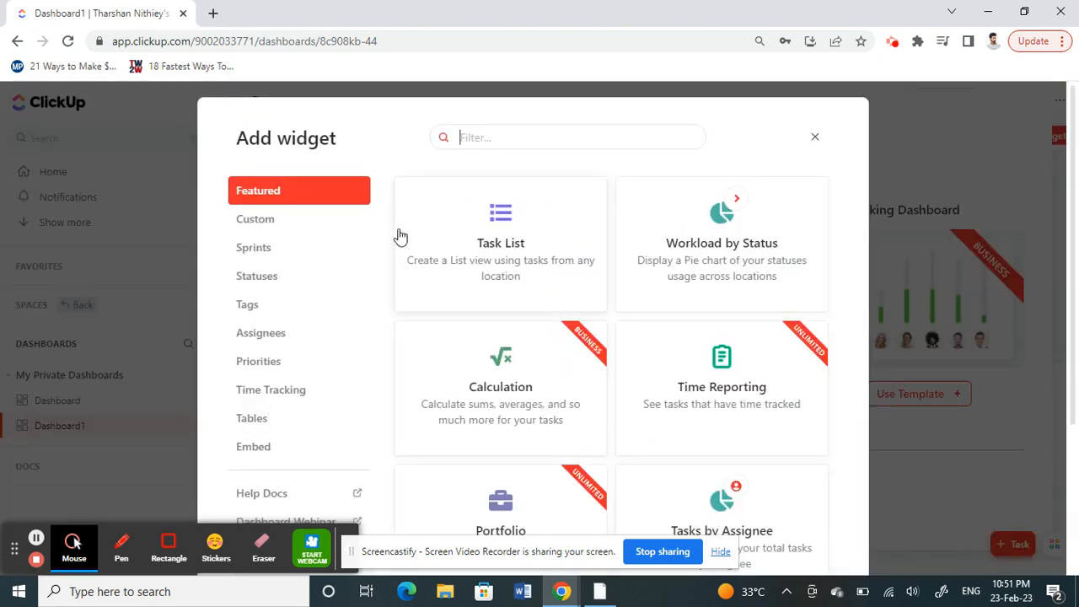
scroll(down, 3)
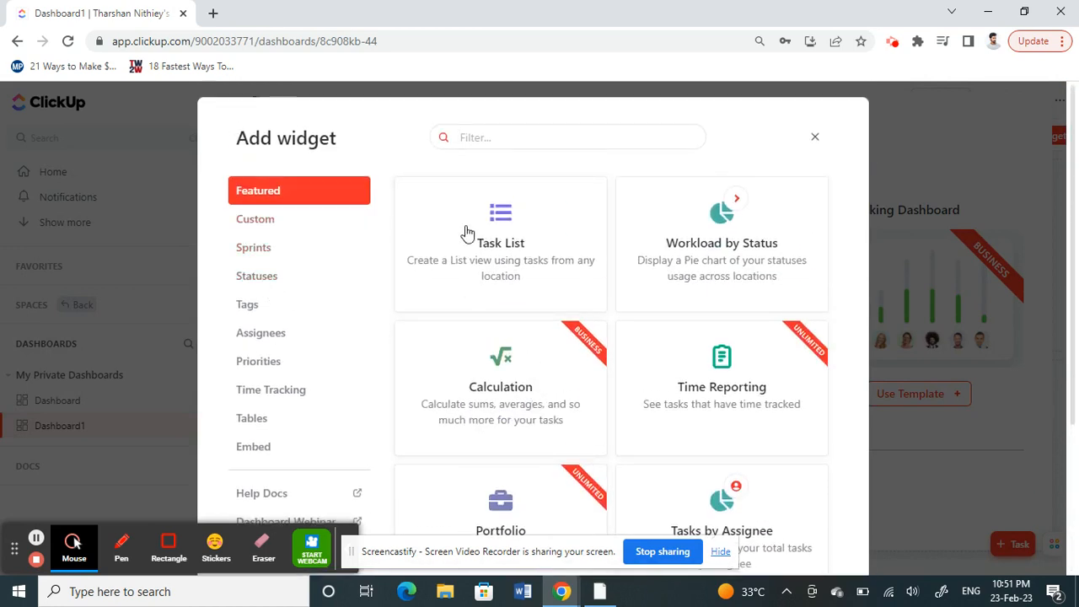
click(257, 220)
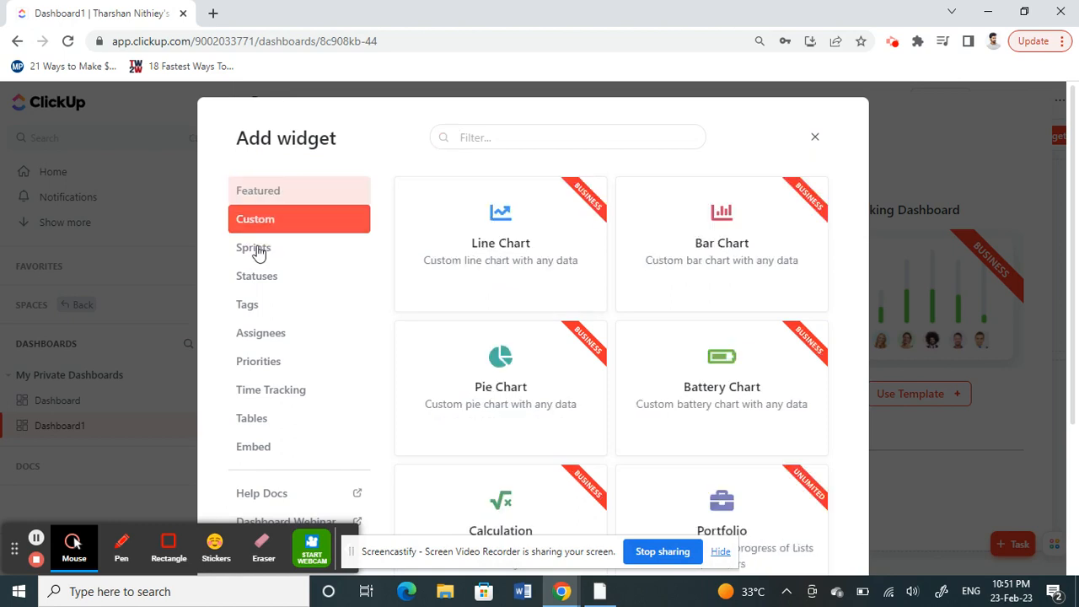
click(259, 332)
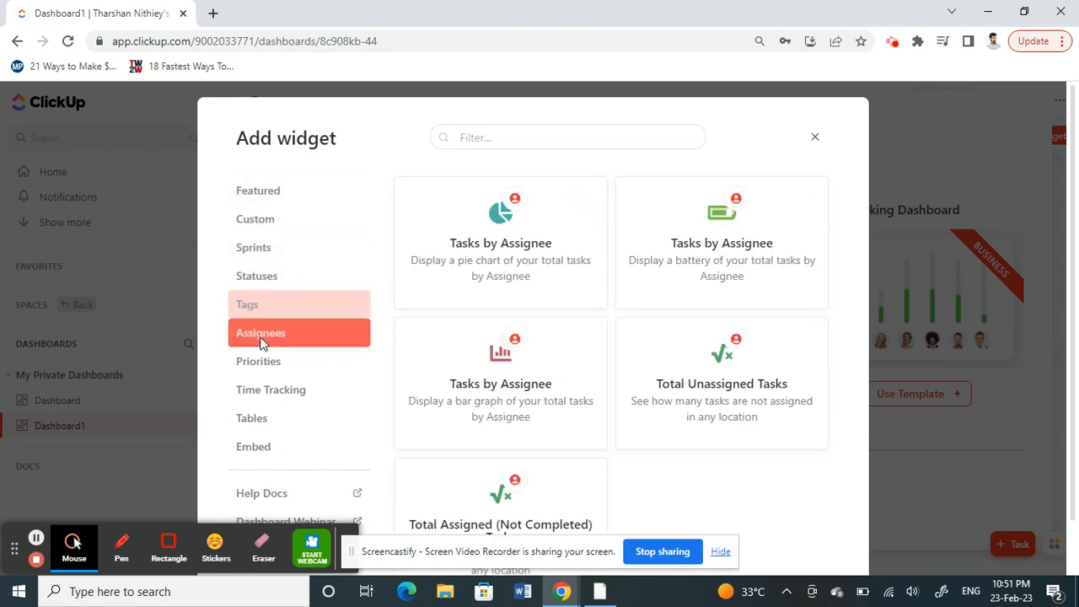
mouse_move(449, 388)
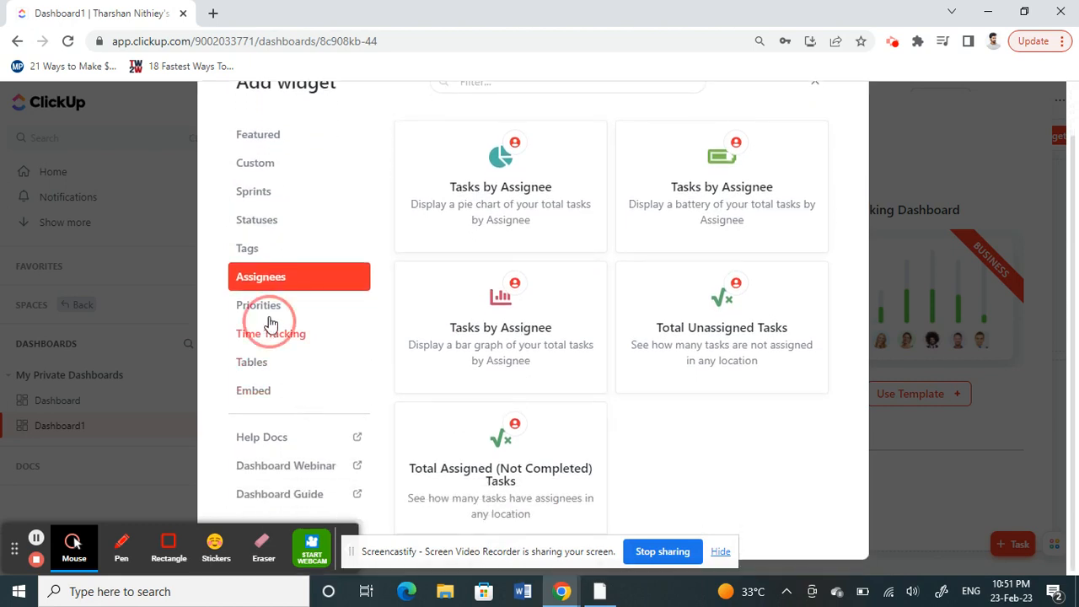
click(257, 199)
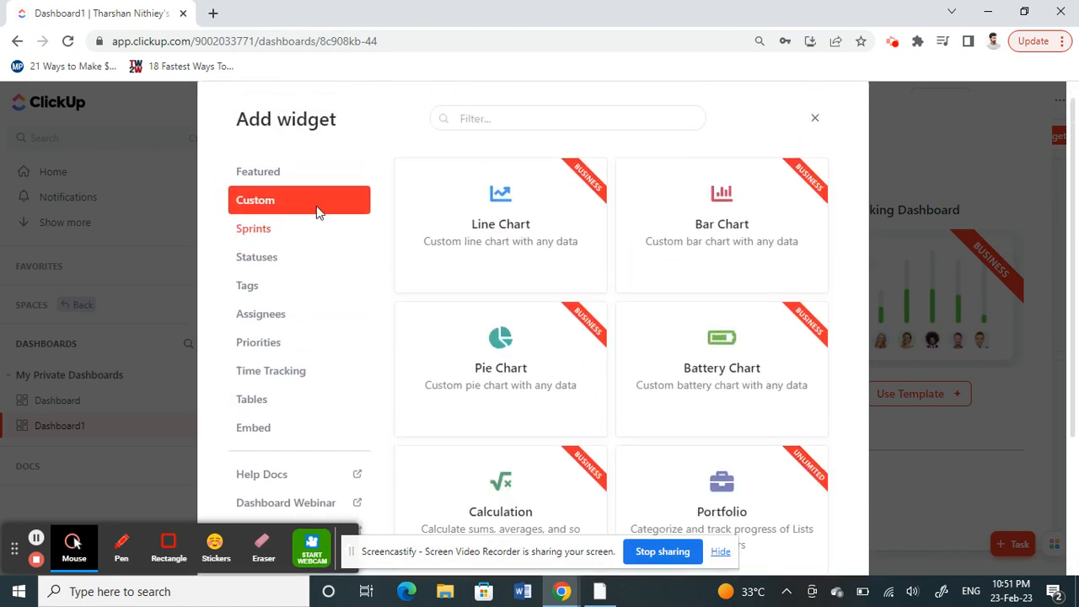
click(814, 118)
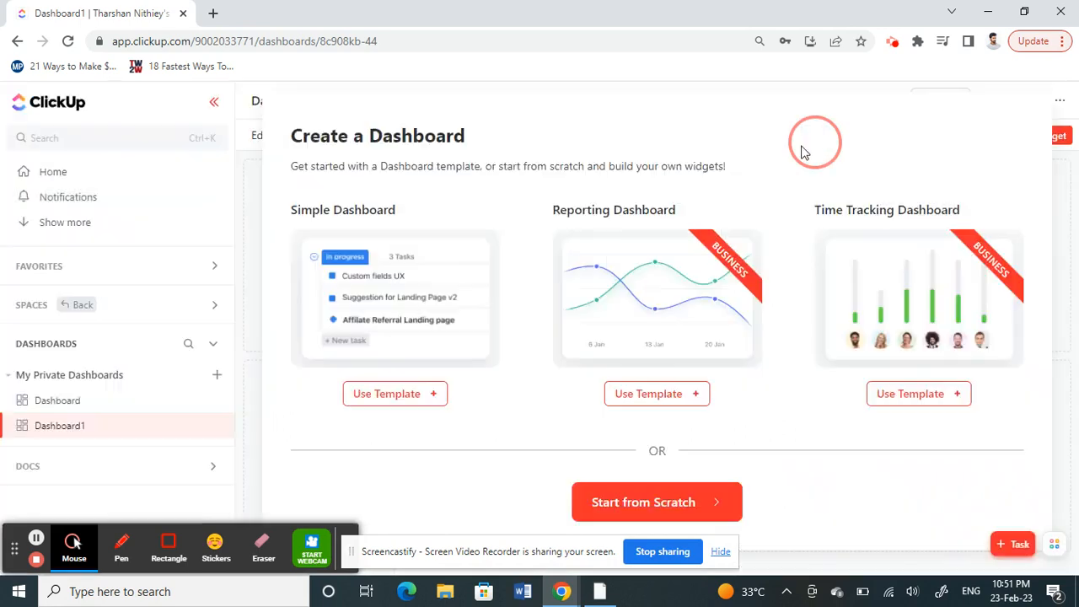
mouse_move(386, 394)
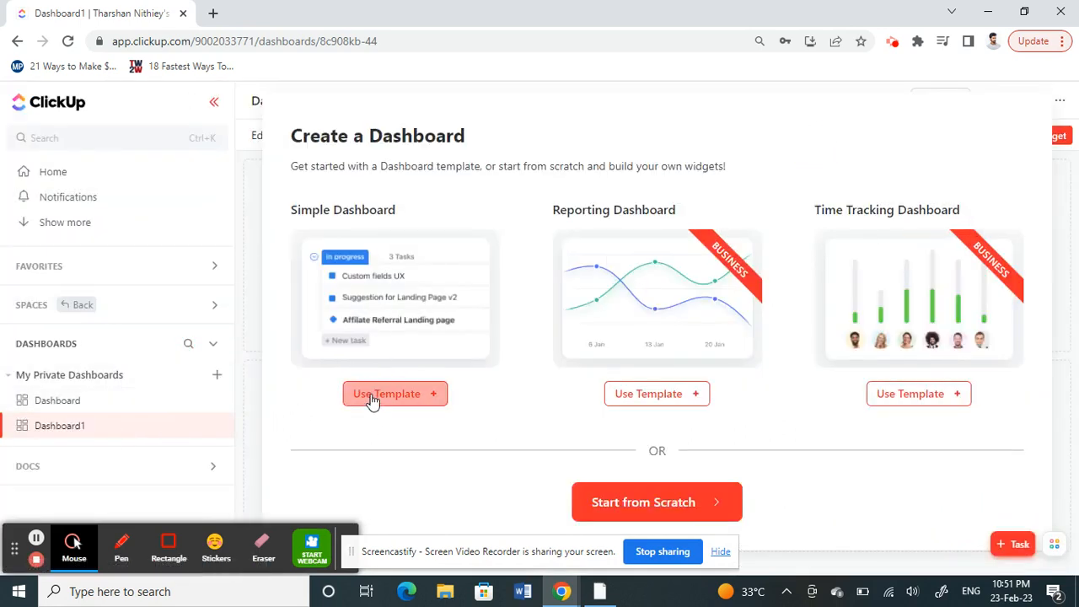
Choose the Simple Dashboard template for Dashboard1 and reach its setup with List as location.
click(394, 395)
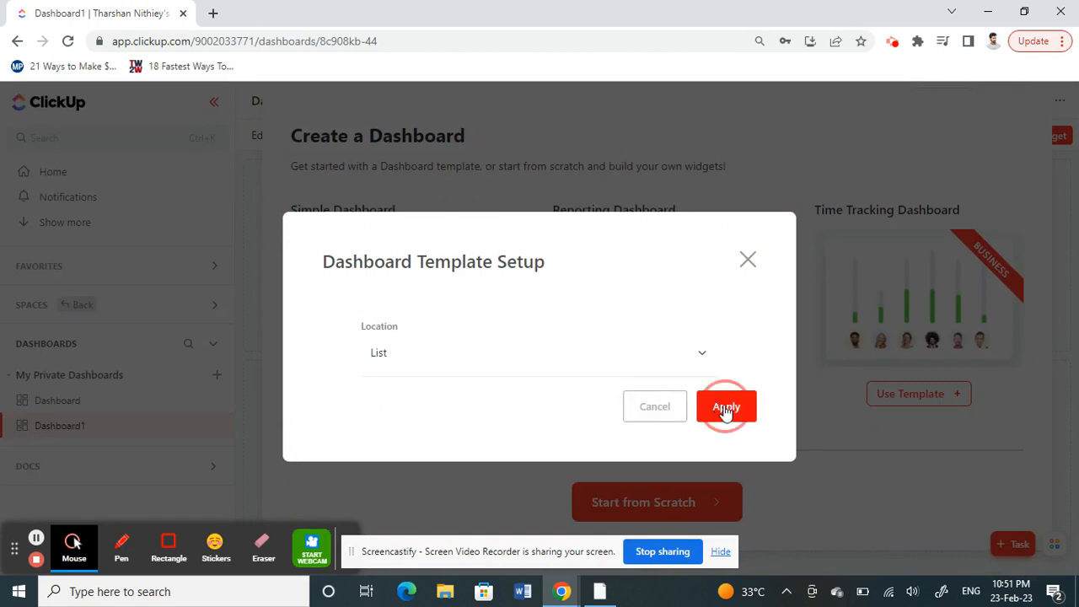
click(725, 406)
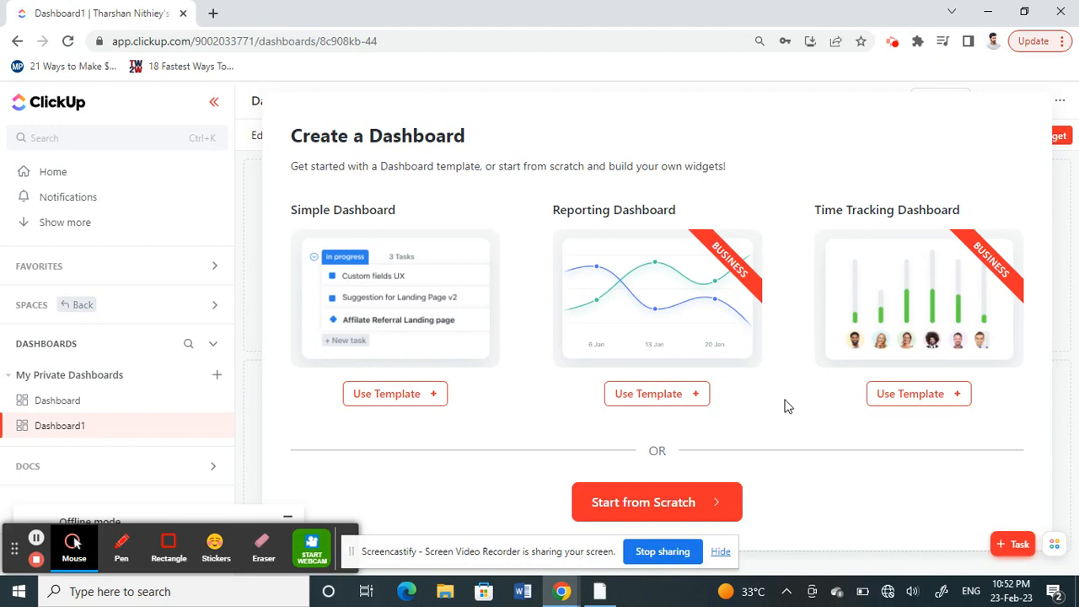
click(1059, 100)
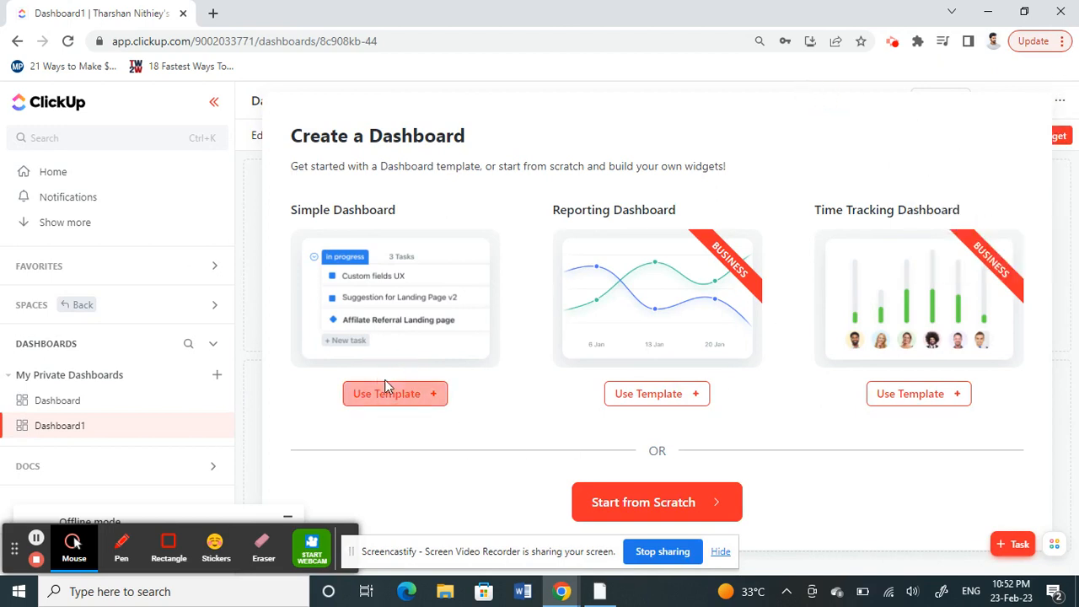
click(395, 395)
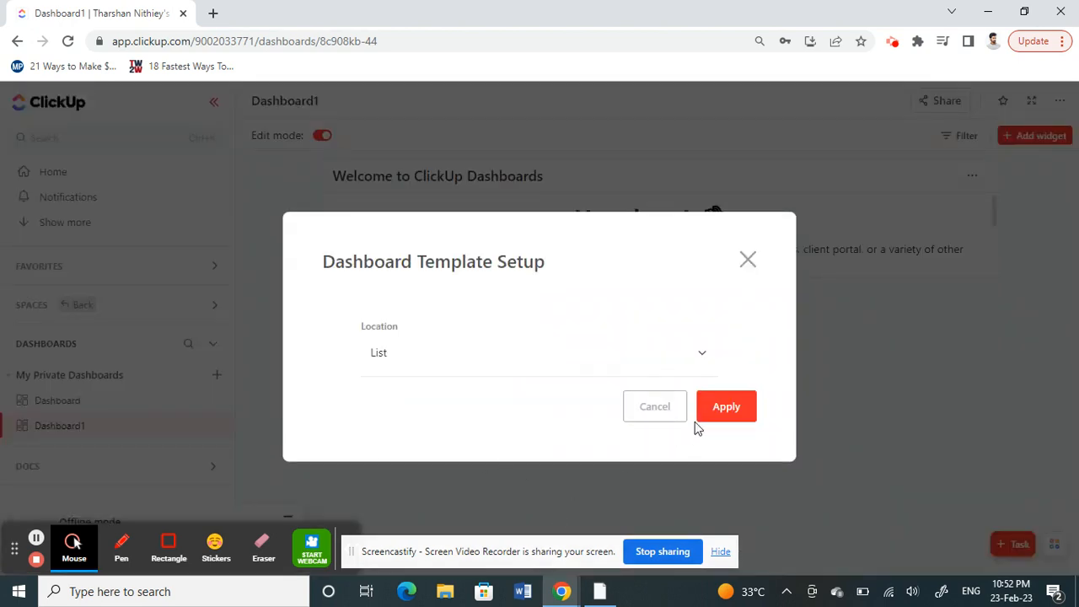
Apply the template so Dashboard1 shows welcome, chat, docs and task list widgets.
click(725, 405)
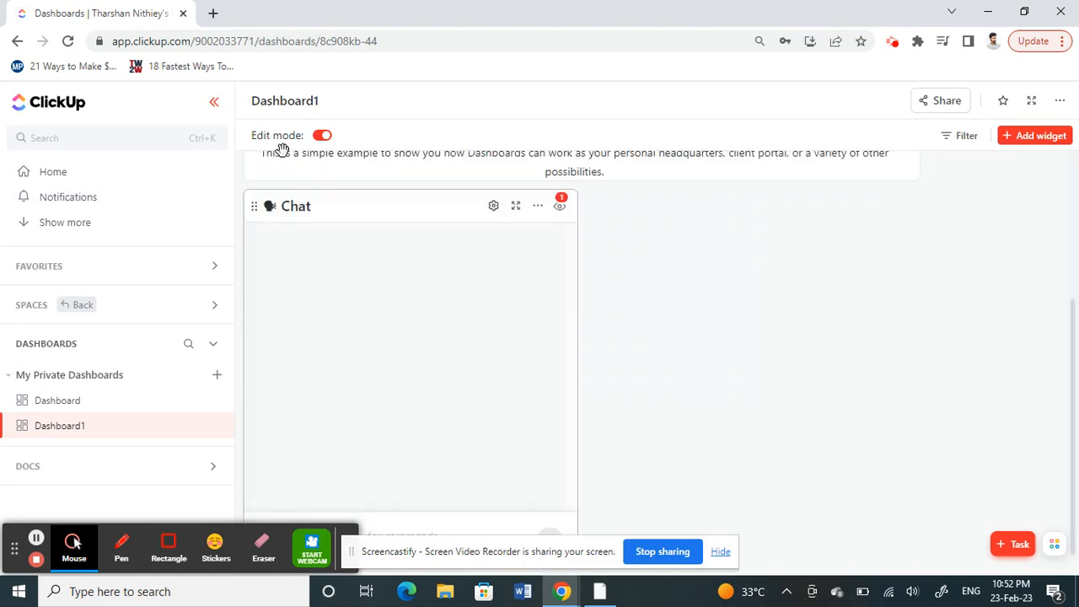
scroll(up, 3)
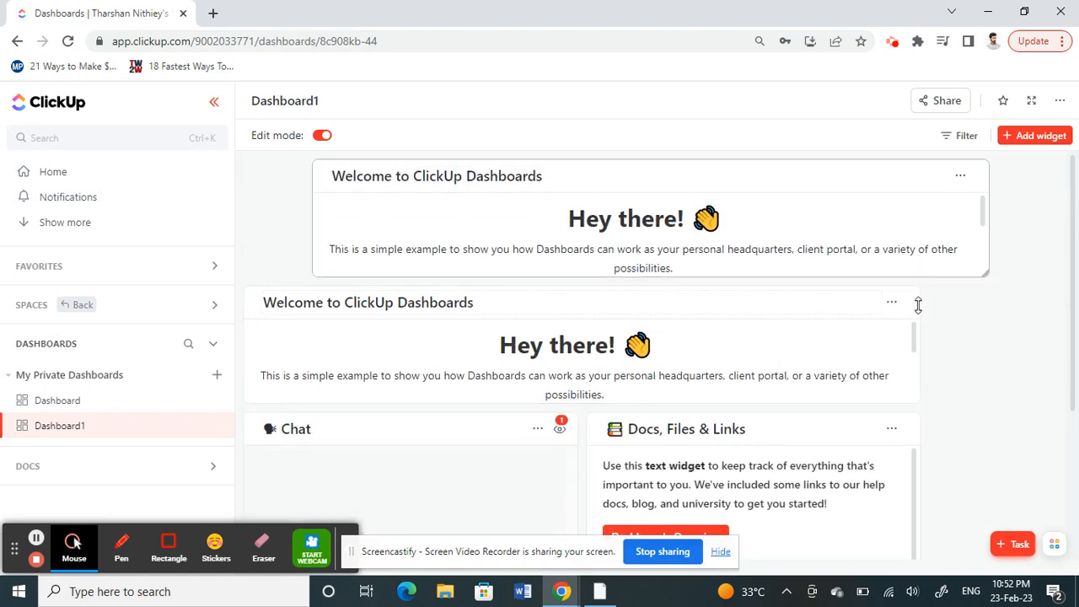
scroll(down, 3)
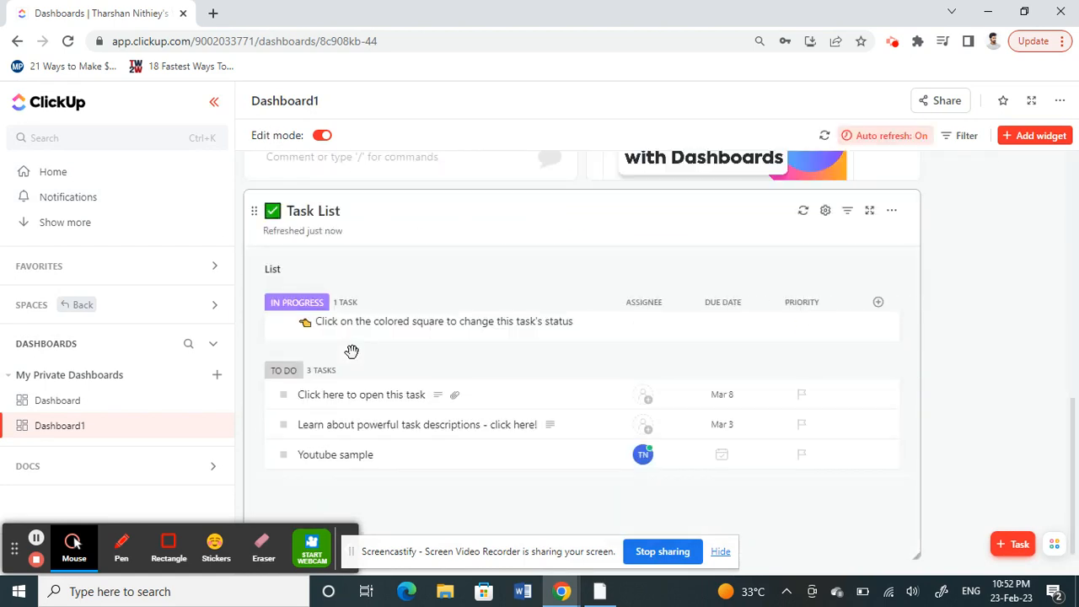